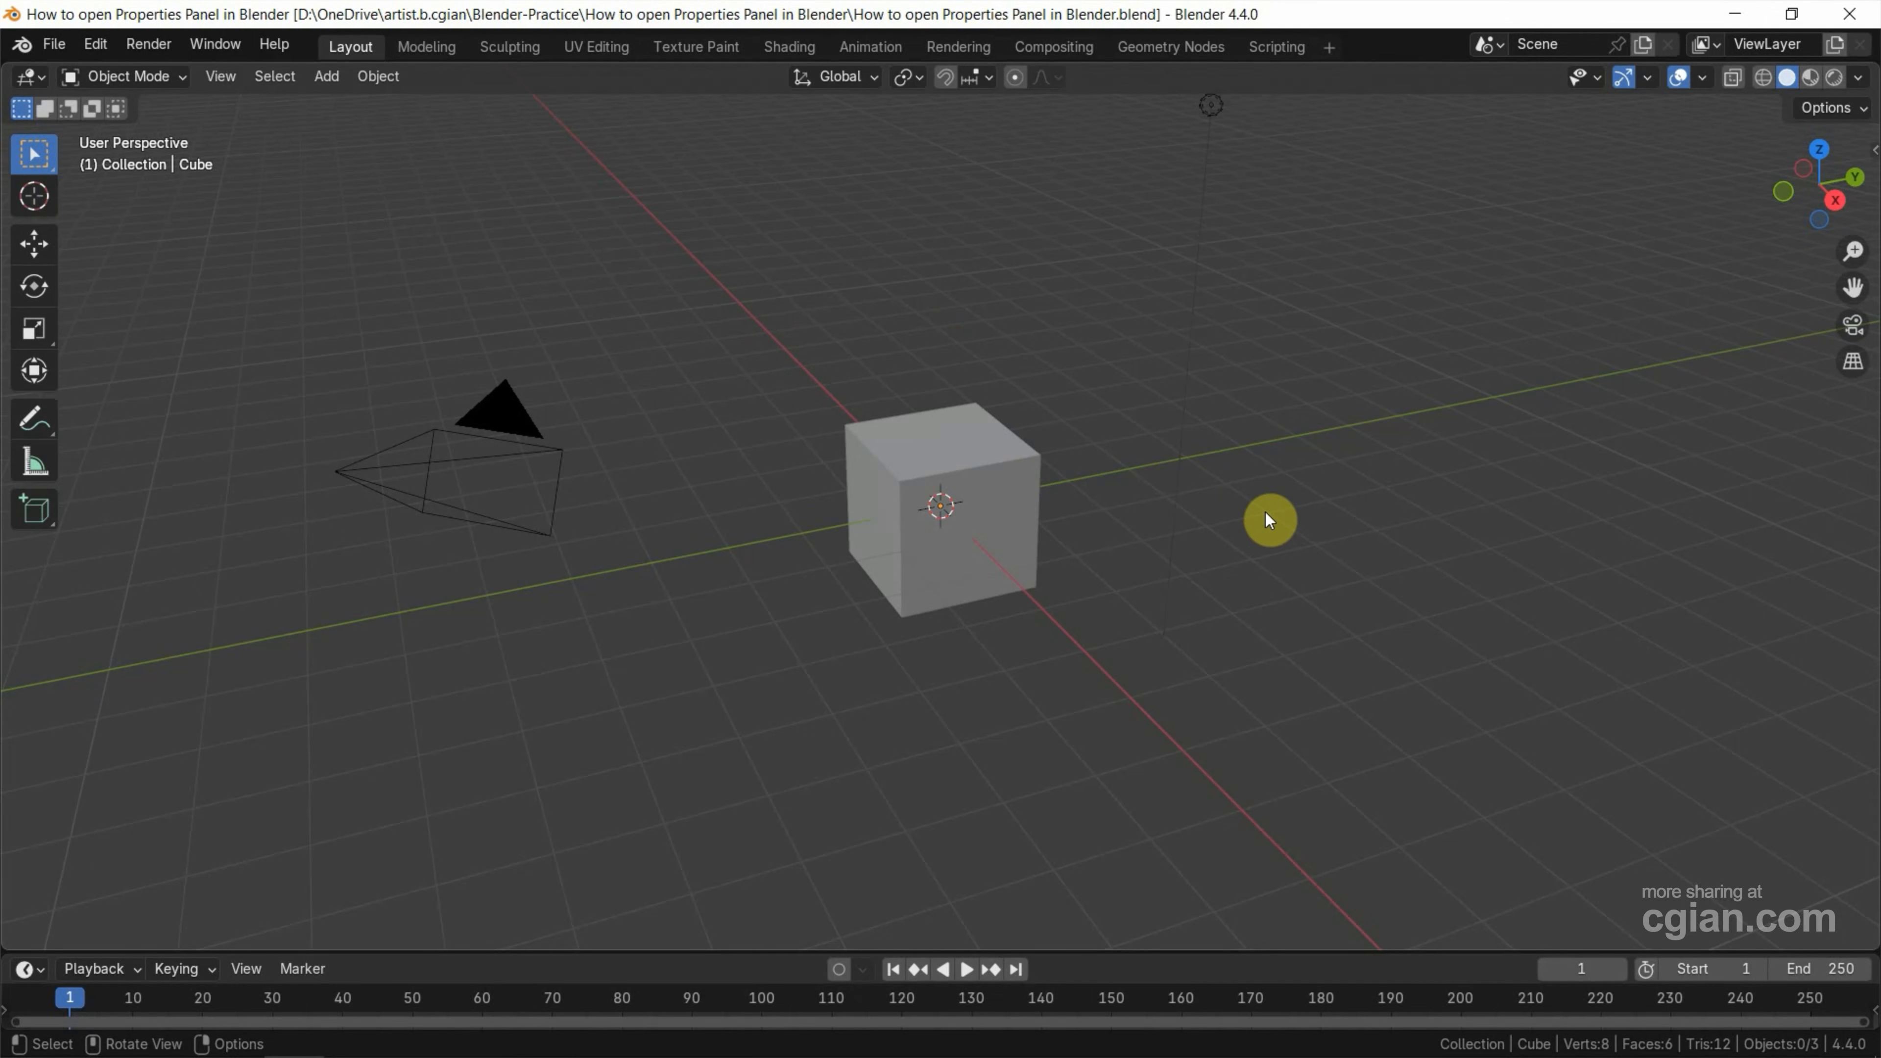
mouse_move(1666, 555)
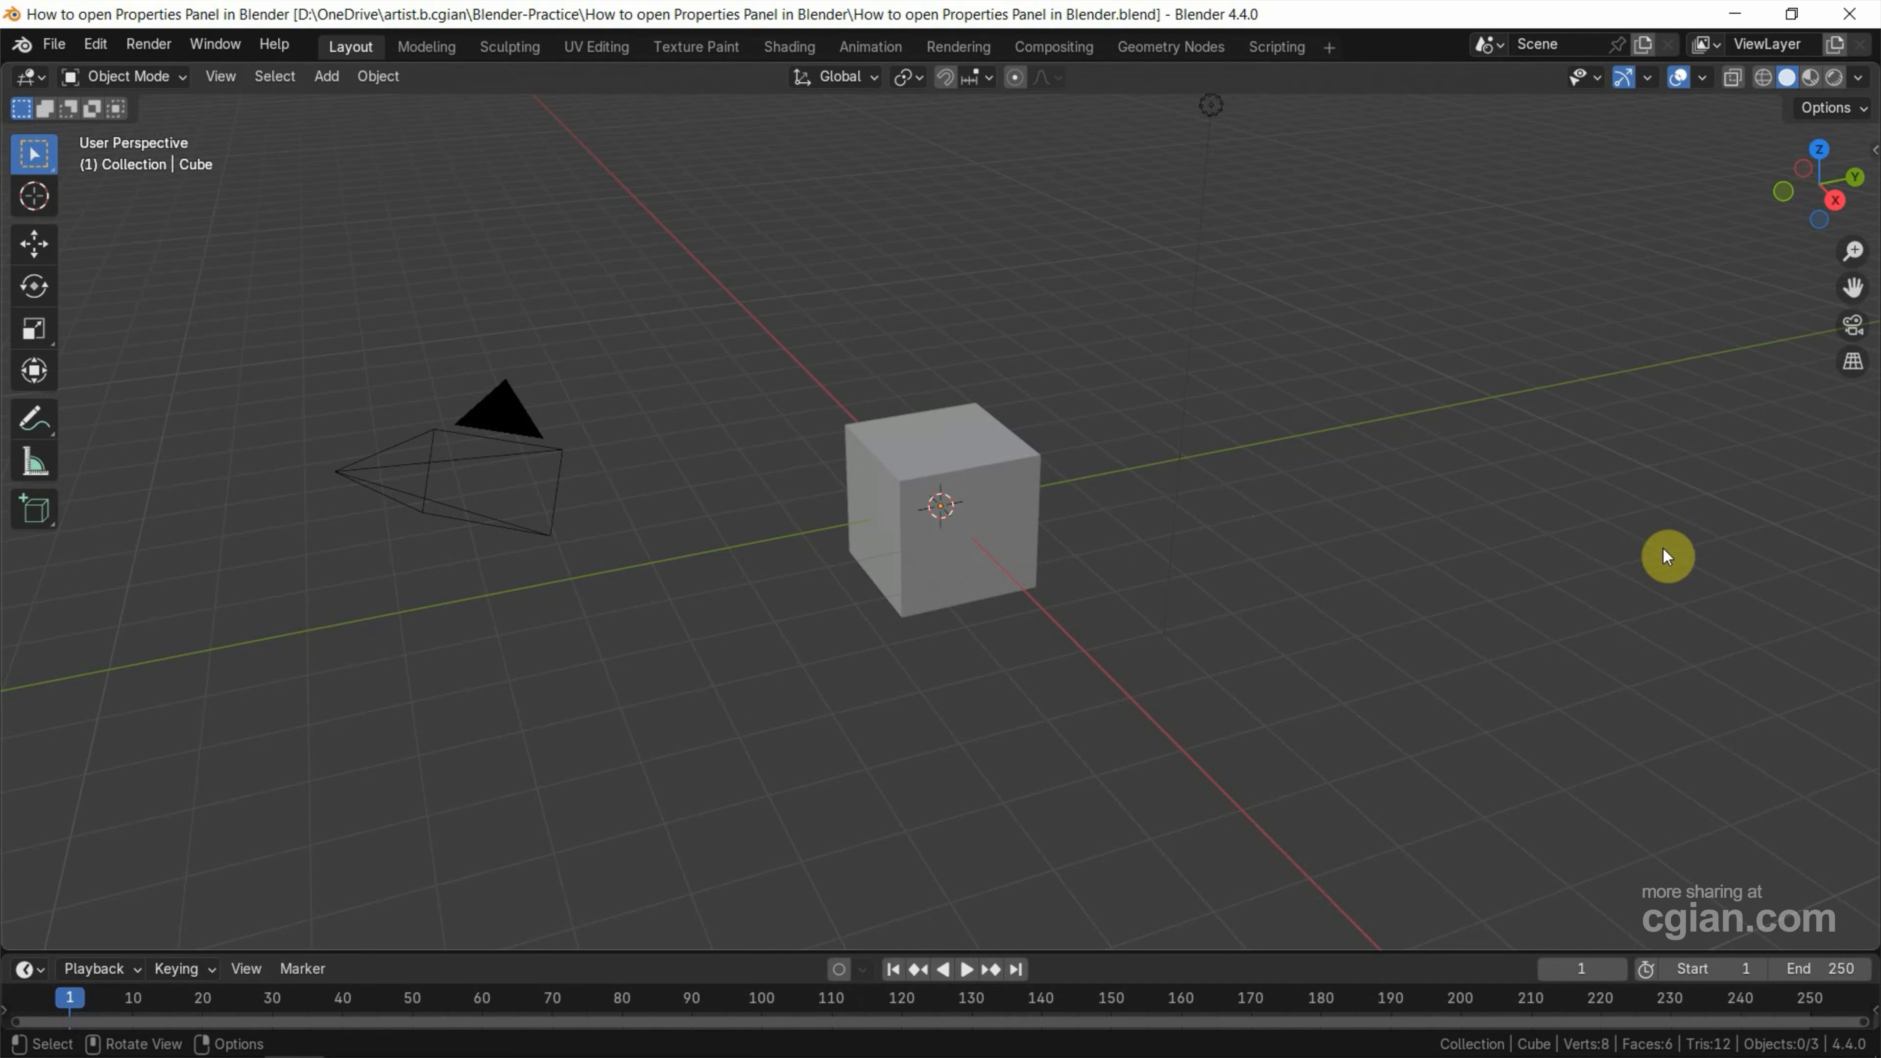
mouse_move(1726, 579)
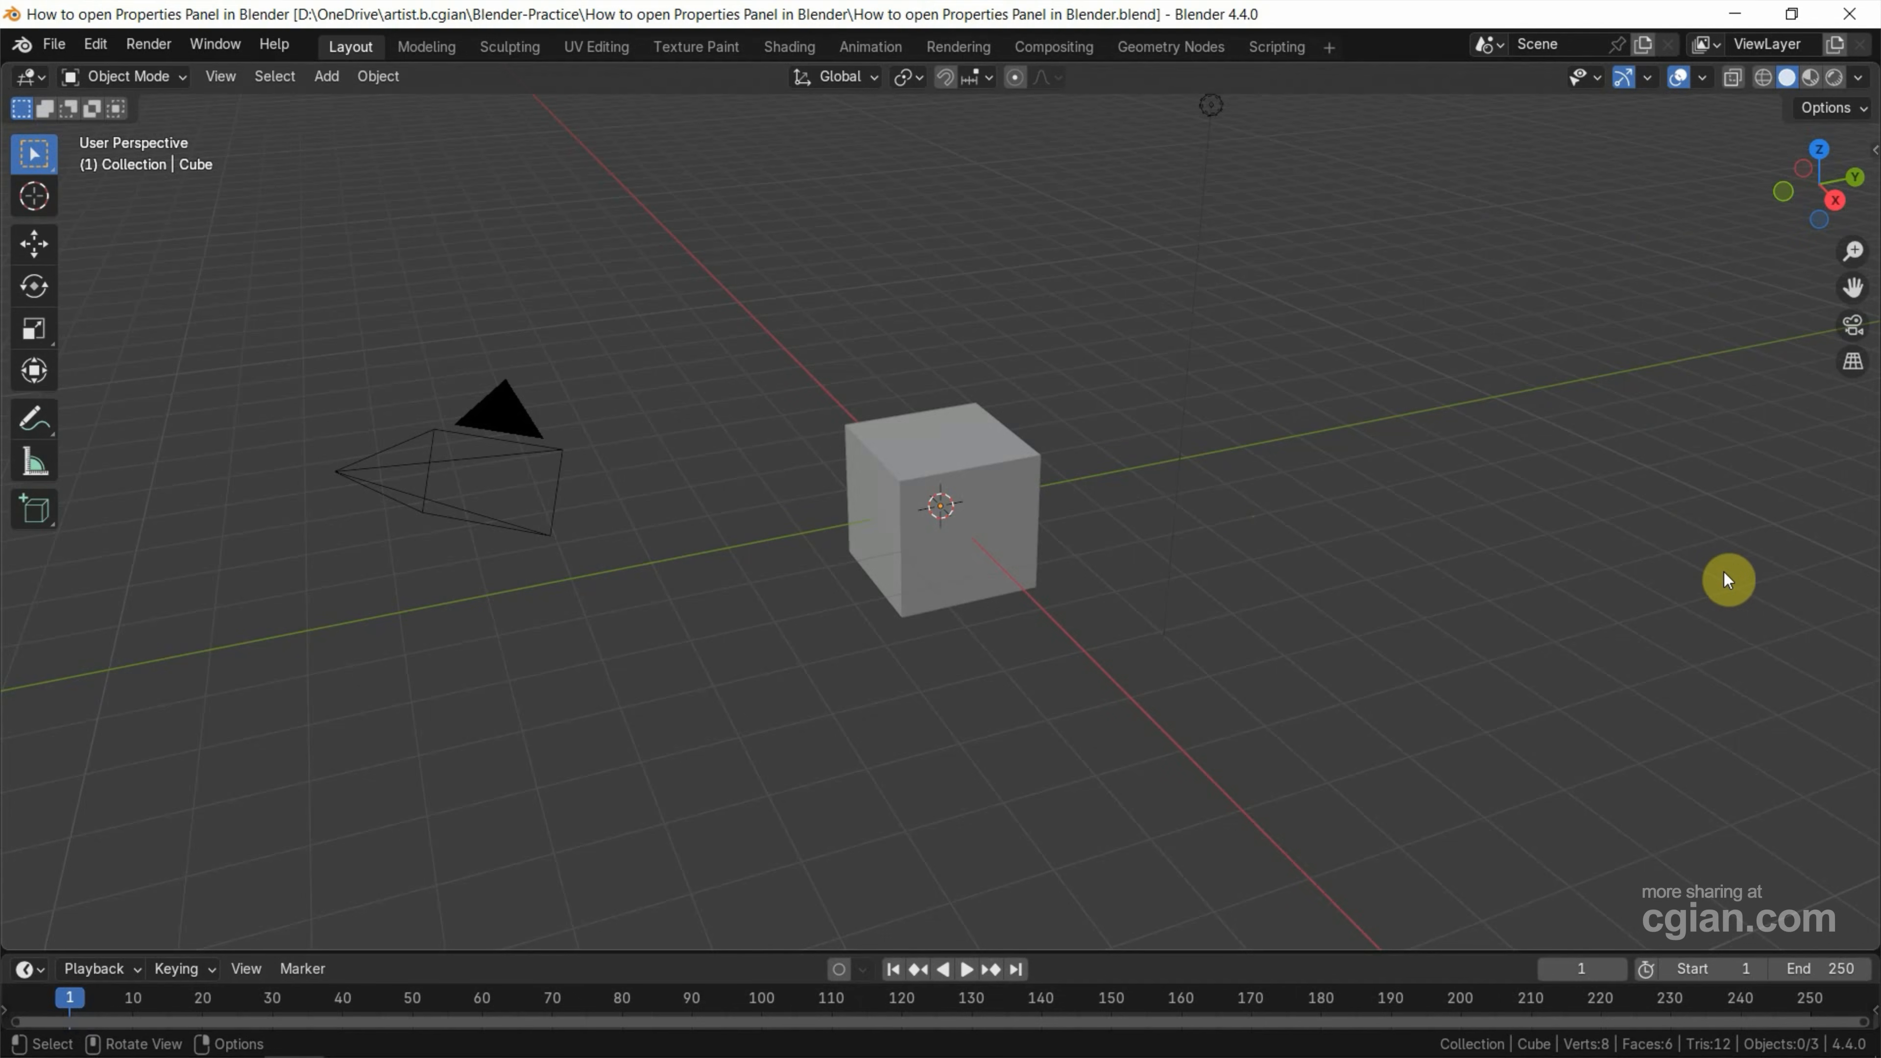
mouse_move(1695, 511)
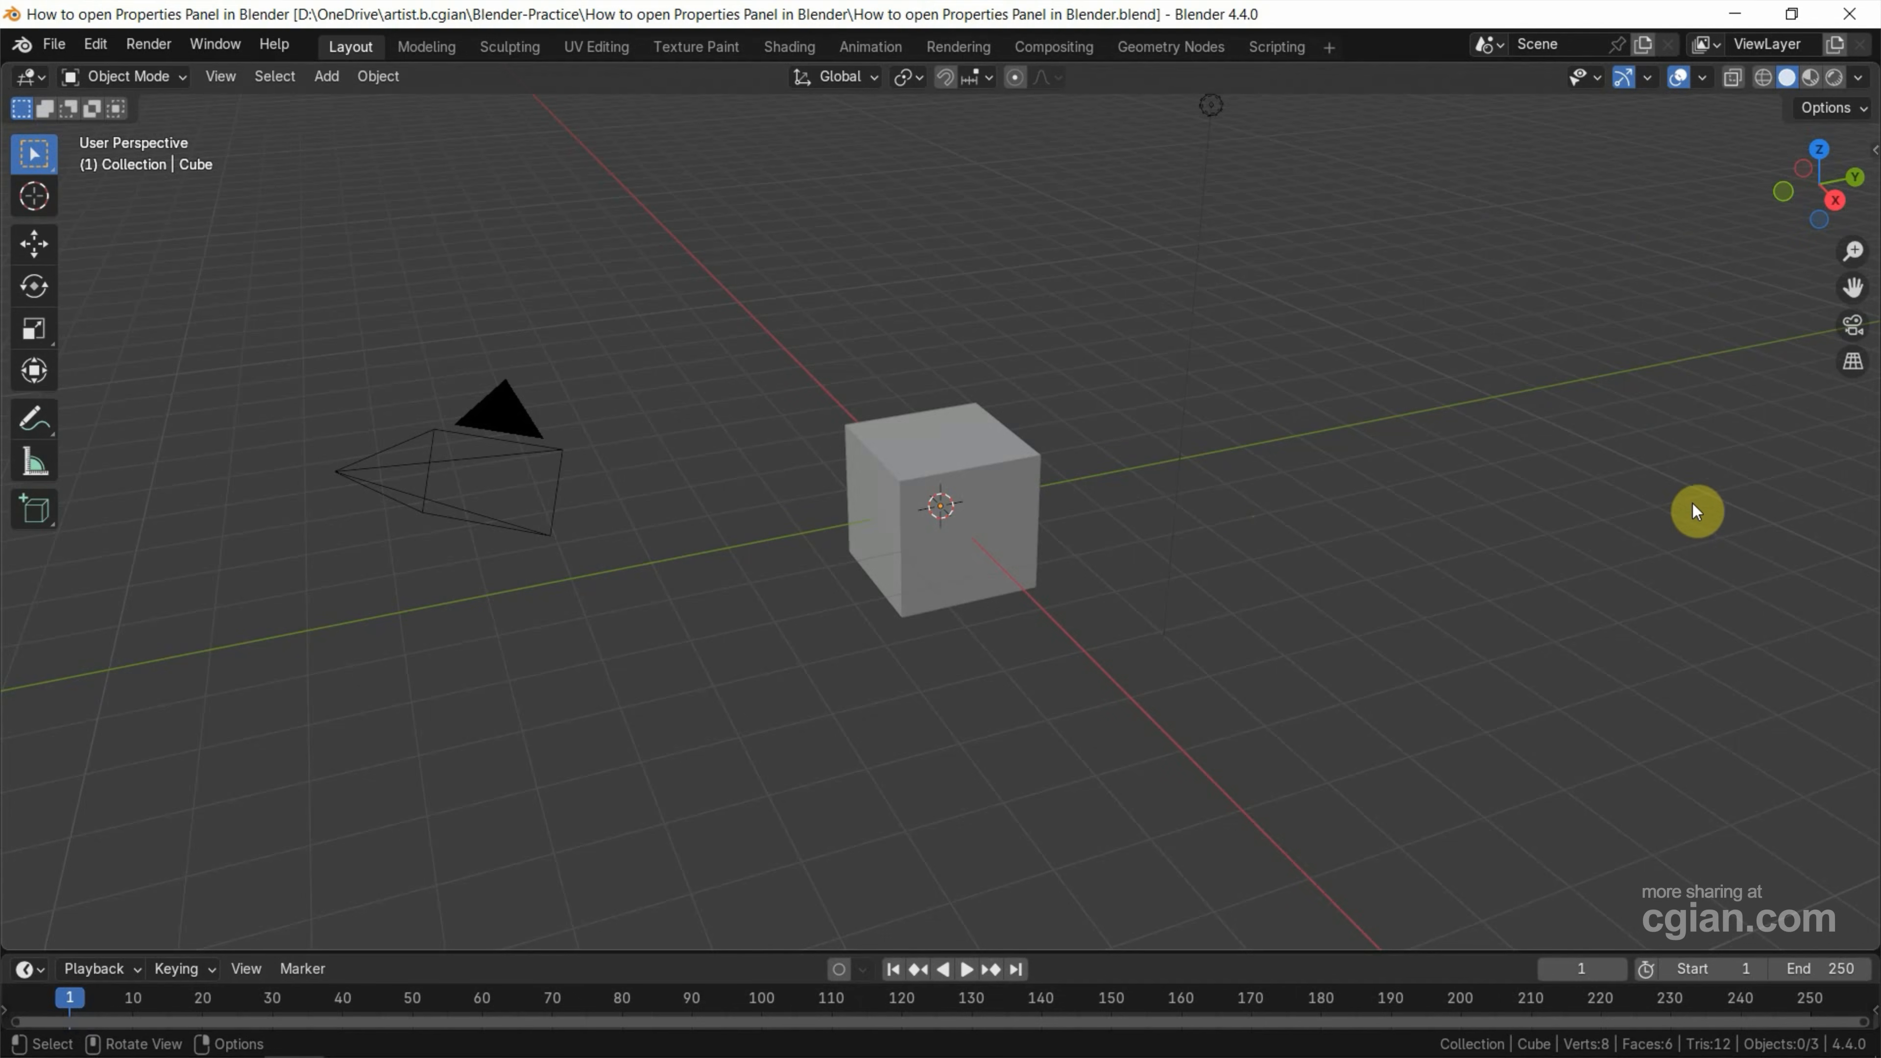
mouse_move(1866, 60)
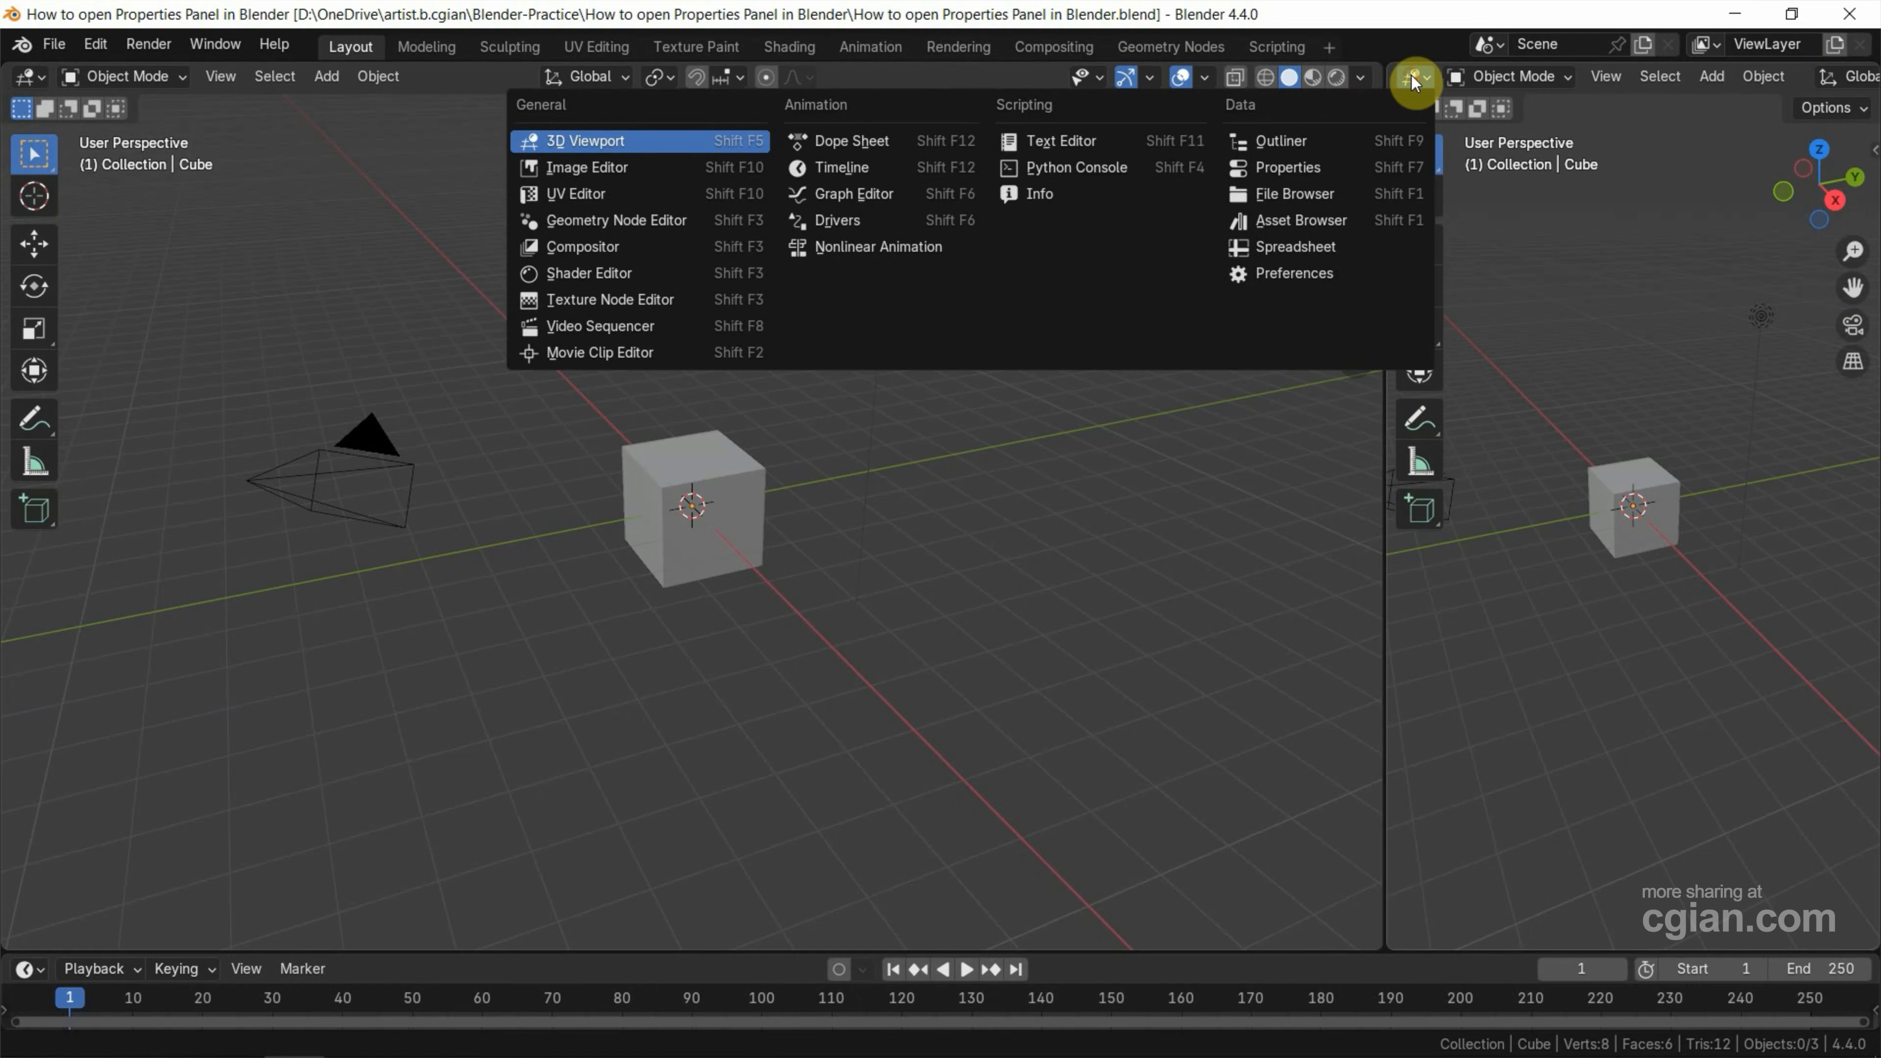
mouse_move(1326, 149)
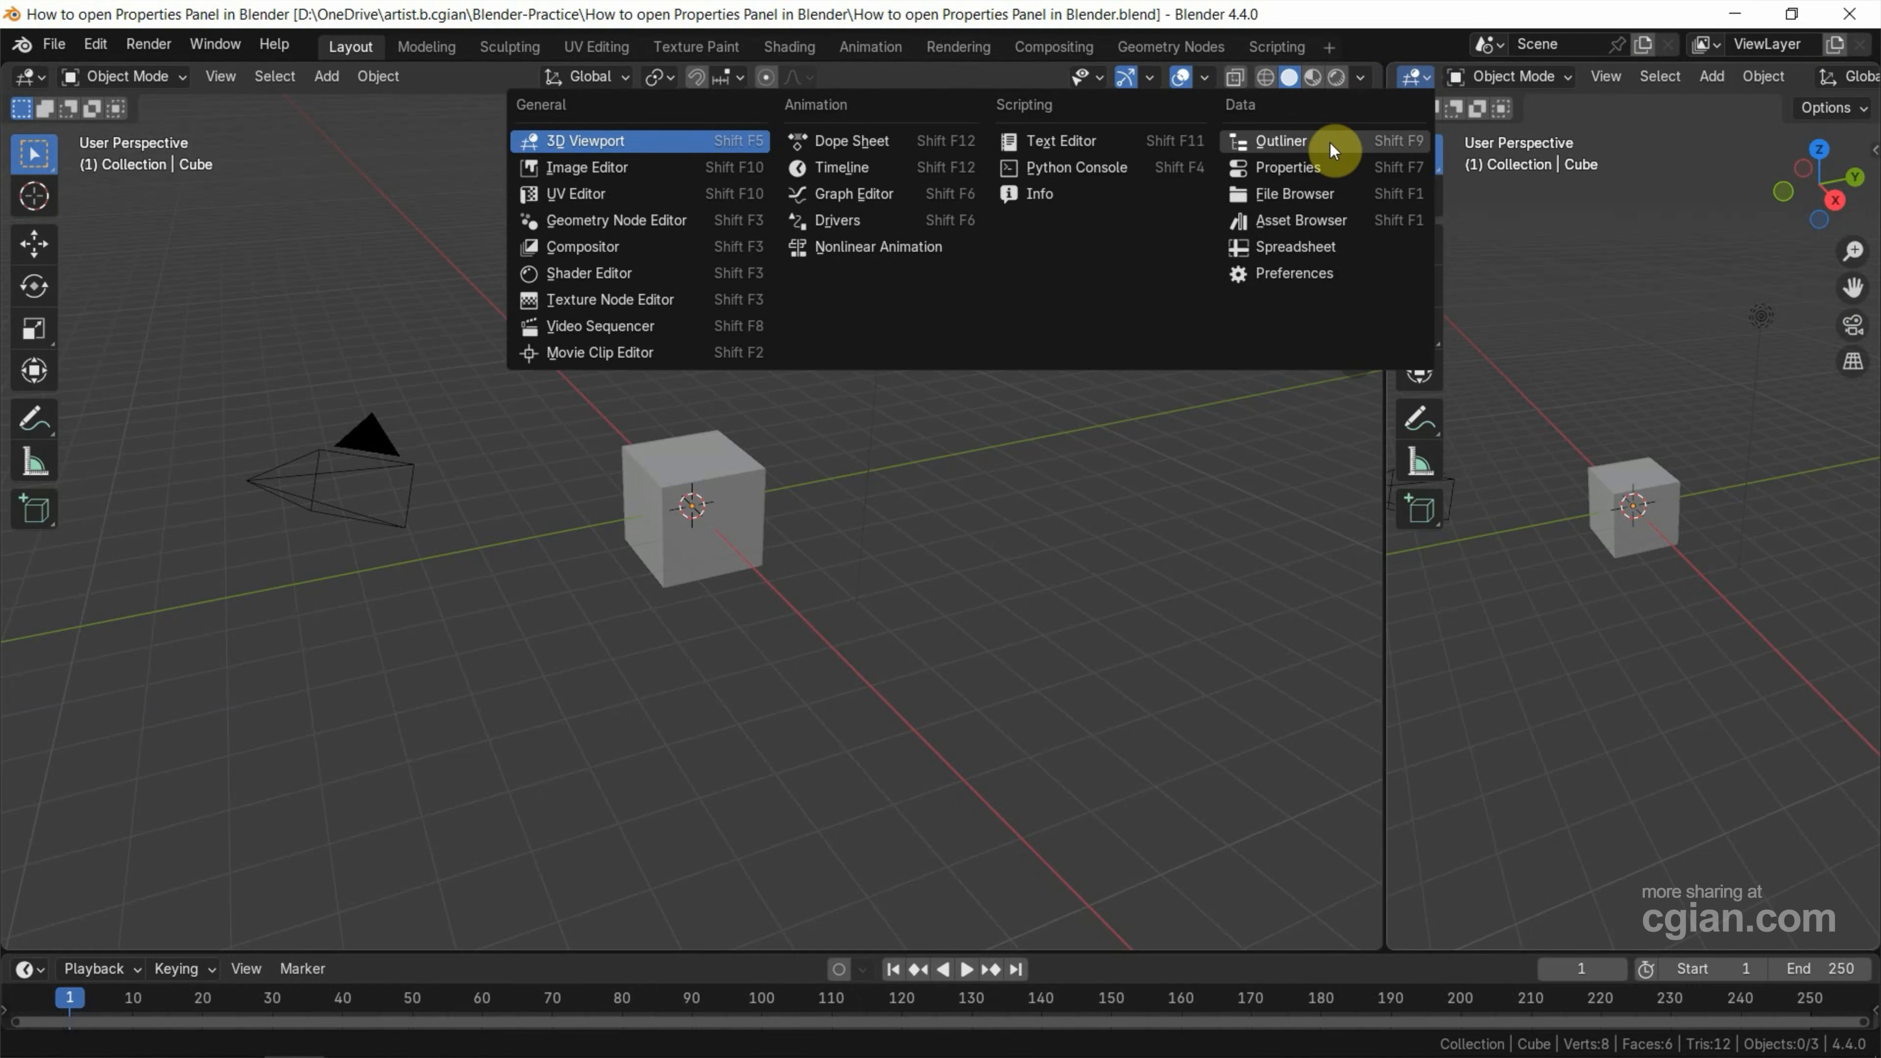
Turn the newly split right-hand area into an Outliner listing Camera, Cube and Light.
left_click(1280, 140)
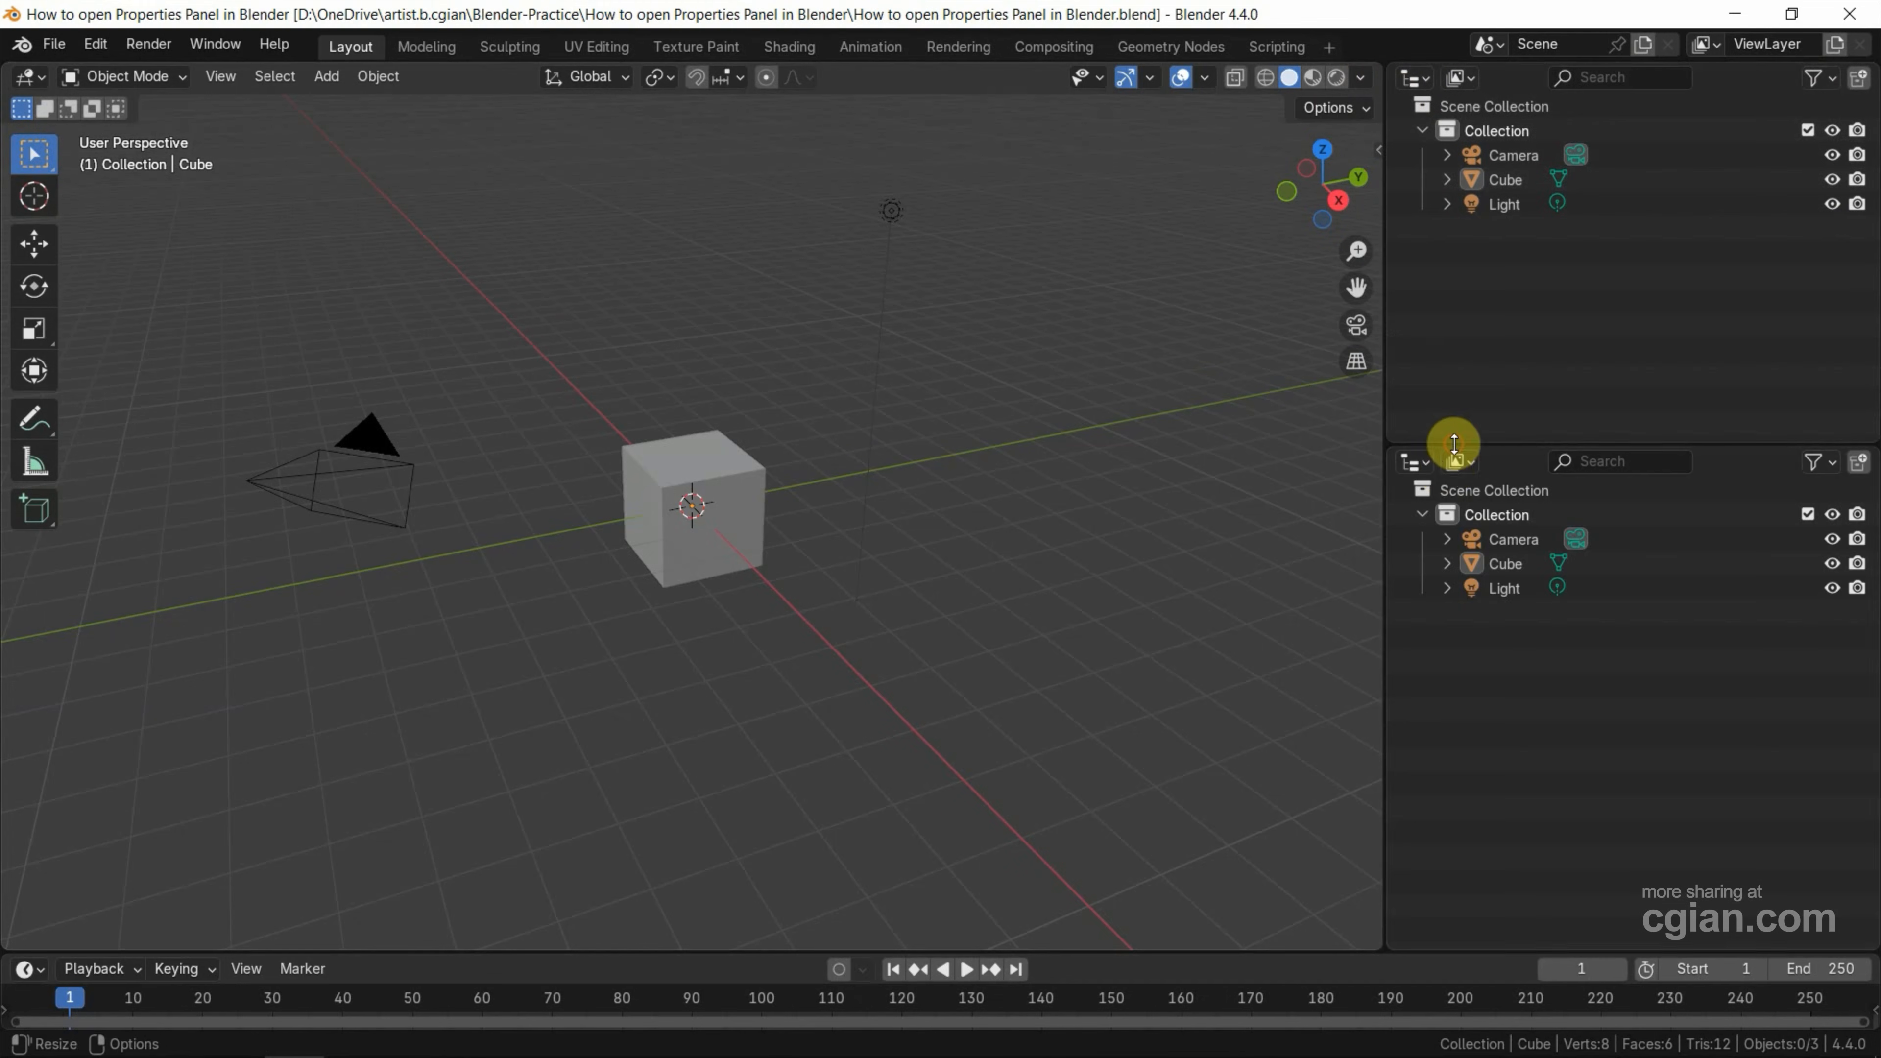
mouse_move(1420, 463)
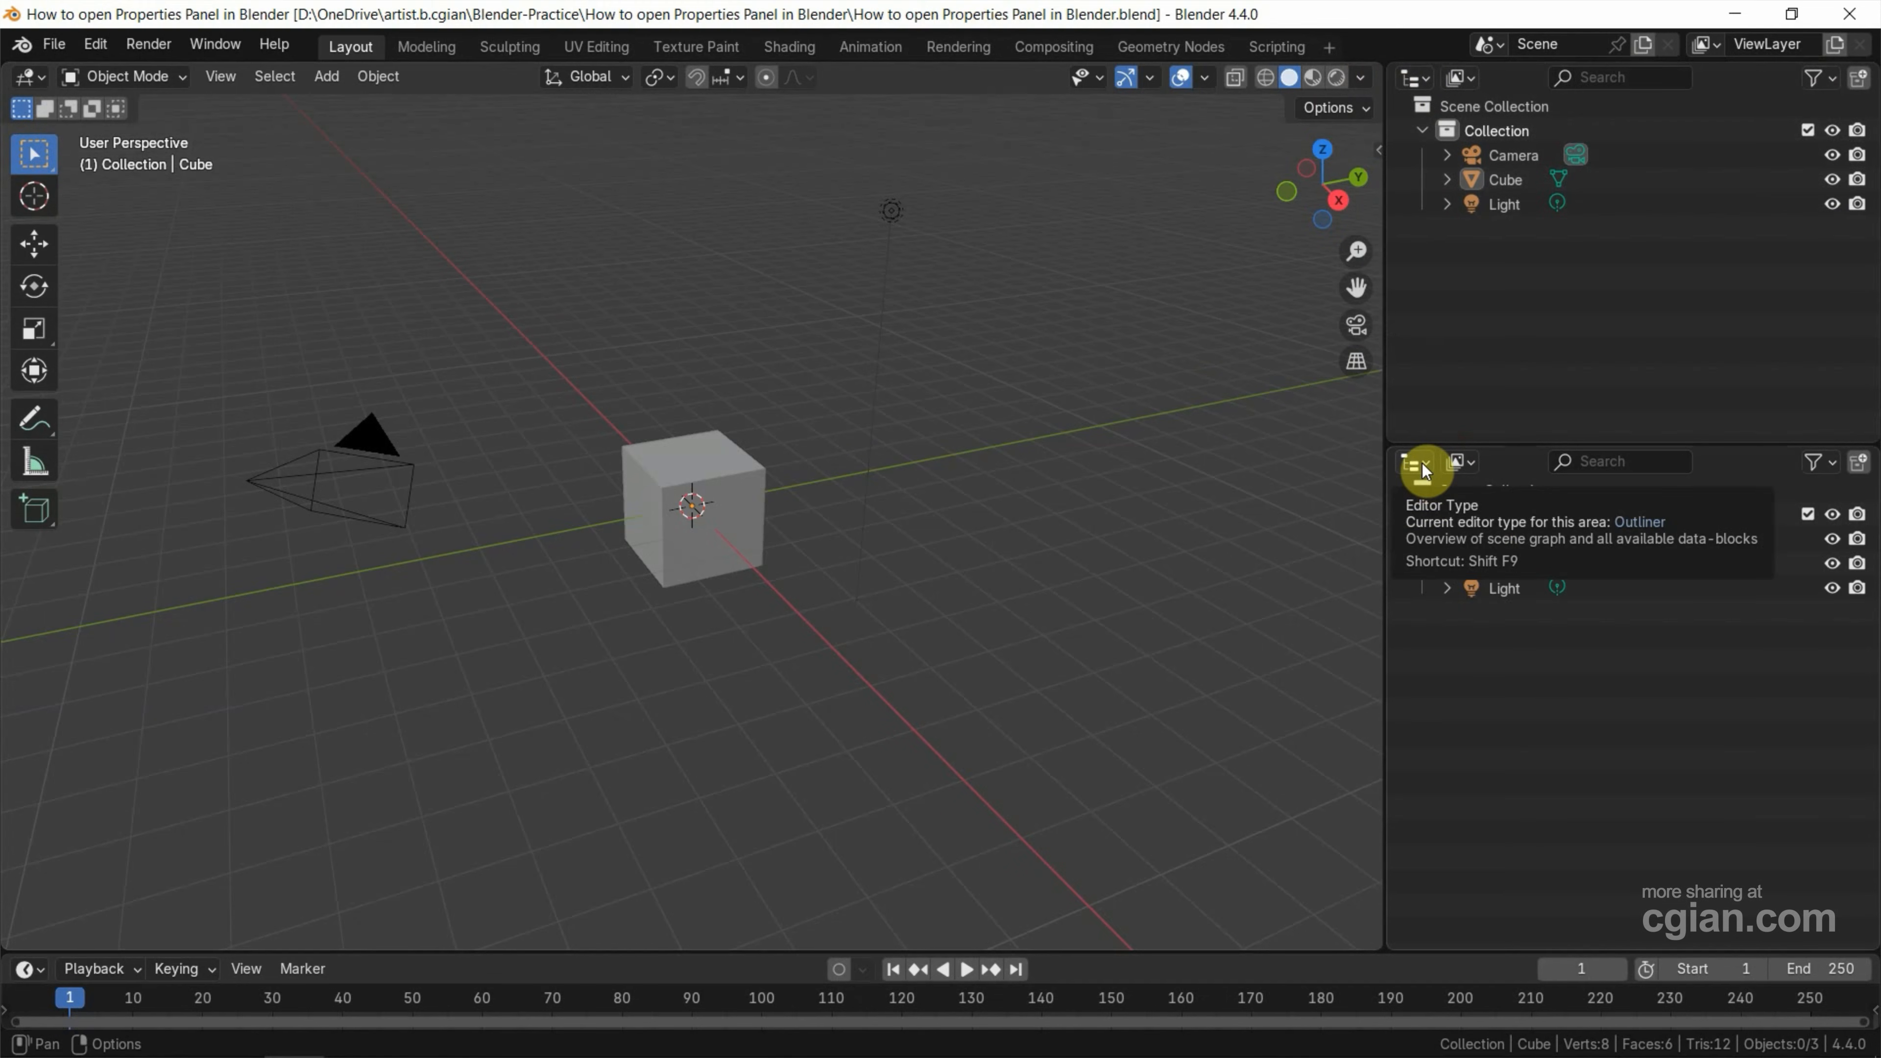
Make the lower right area a Properties editor showing the Cube's Transform settings.
left_click(1420, 461)
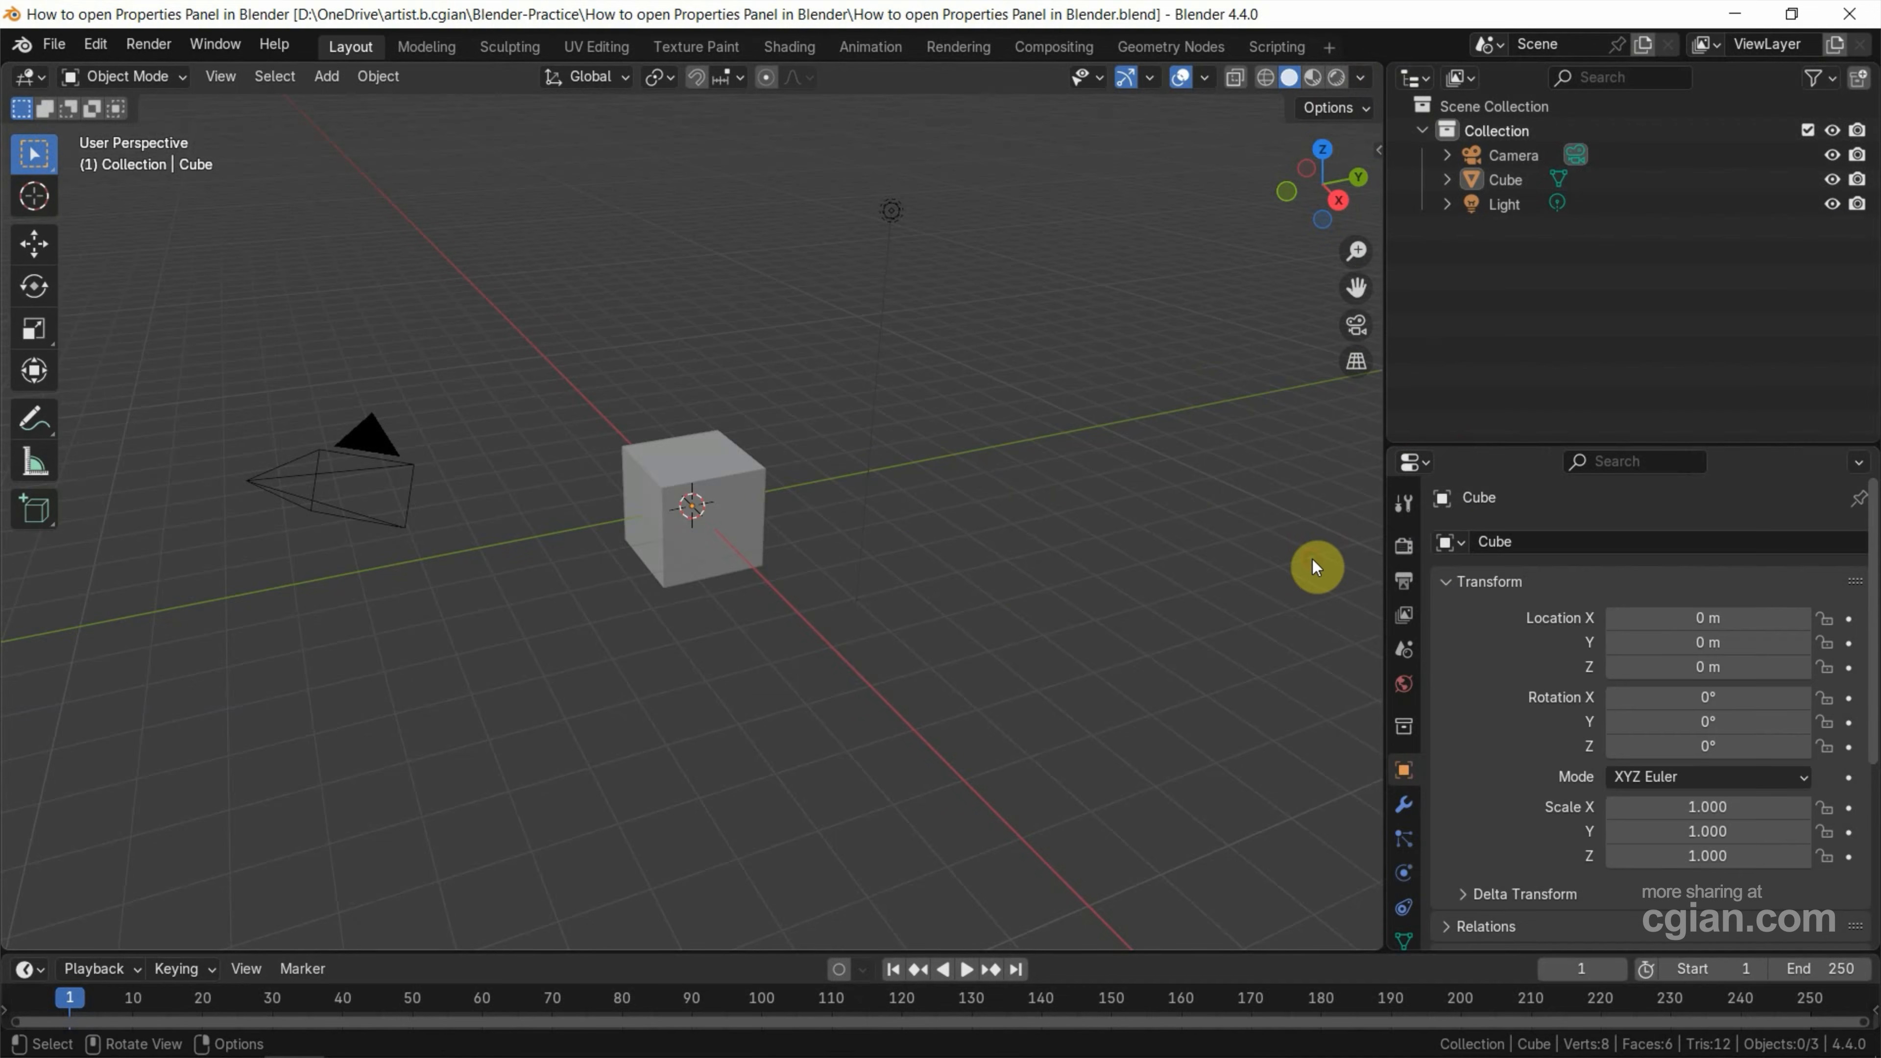
mouse_move(1452, 442)
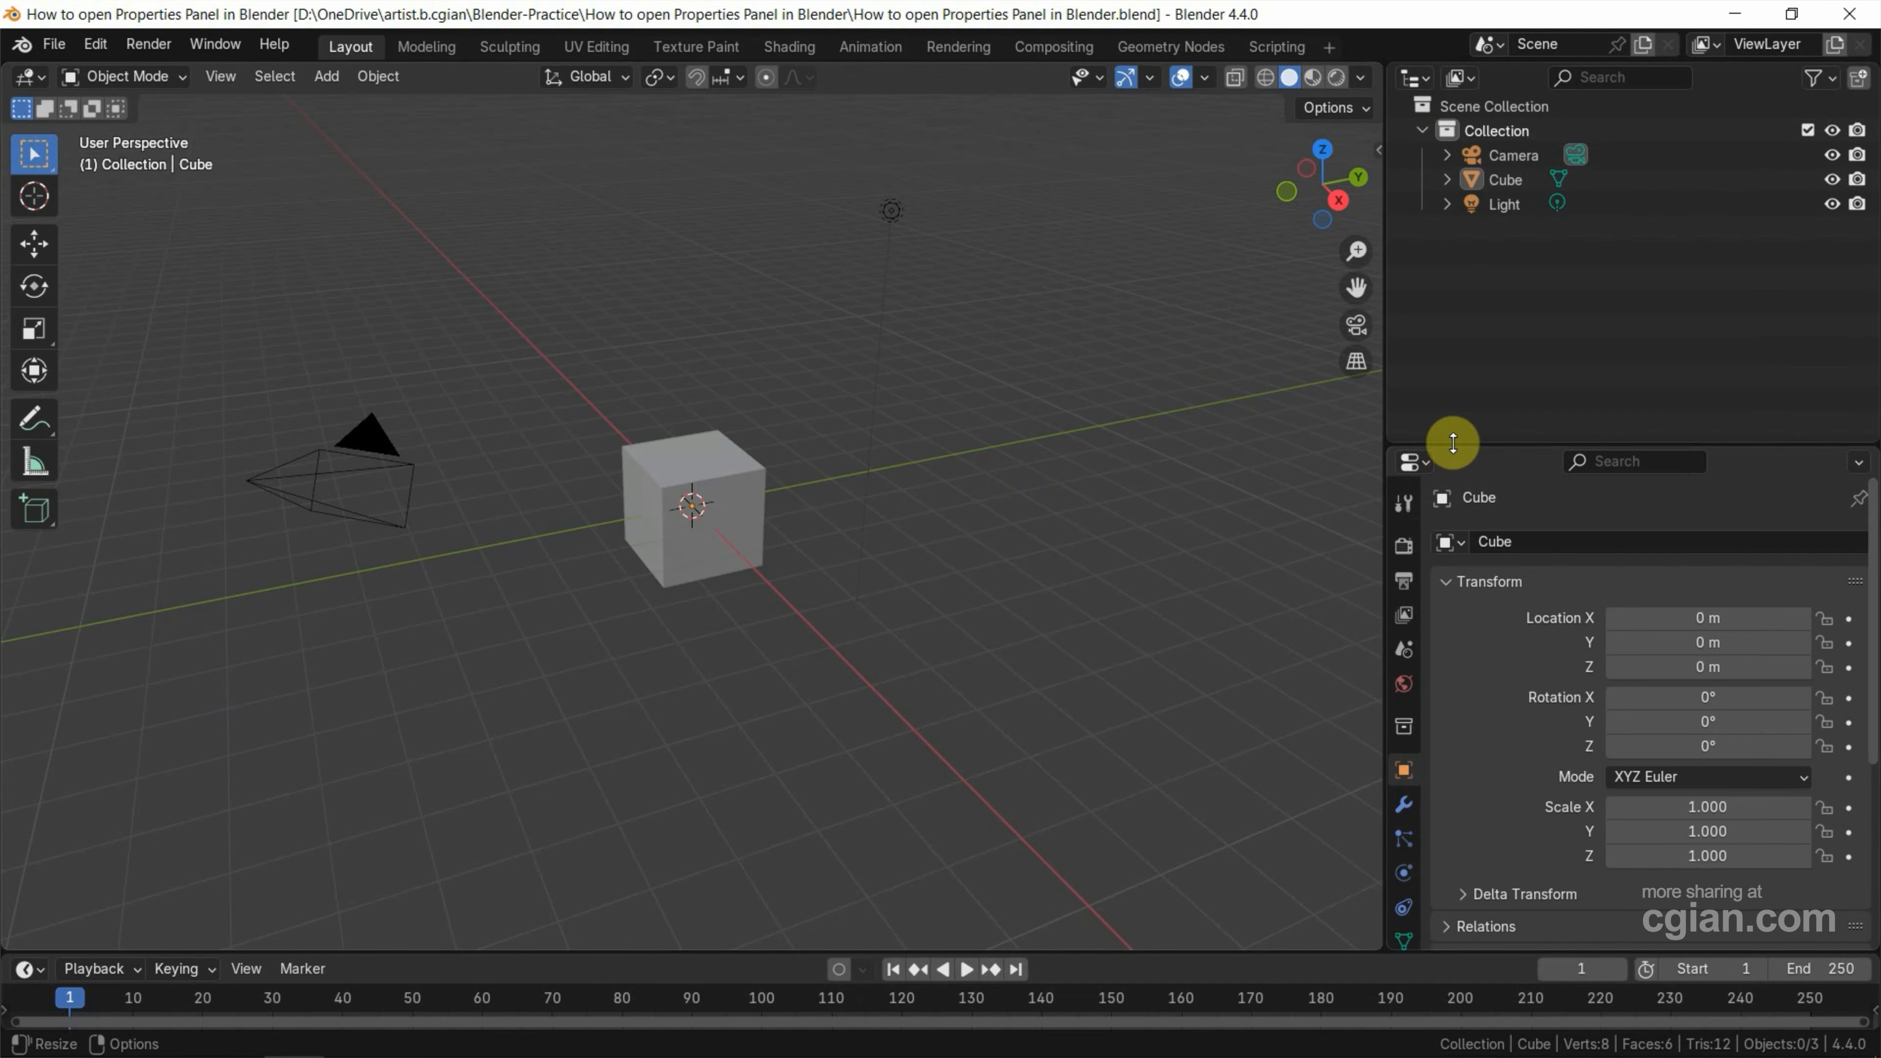